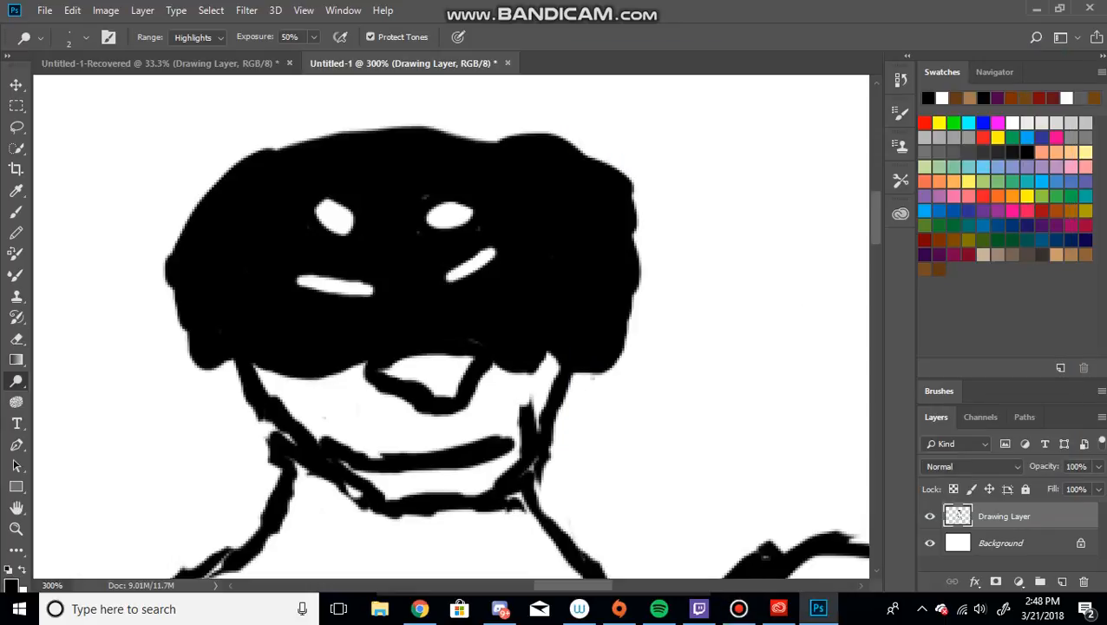
Erase a short thin line into the left side of the dog's black head.
click(15, 337)
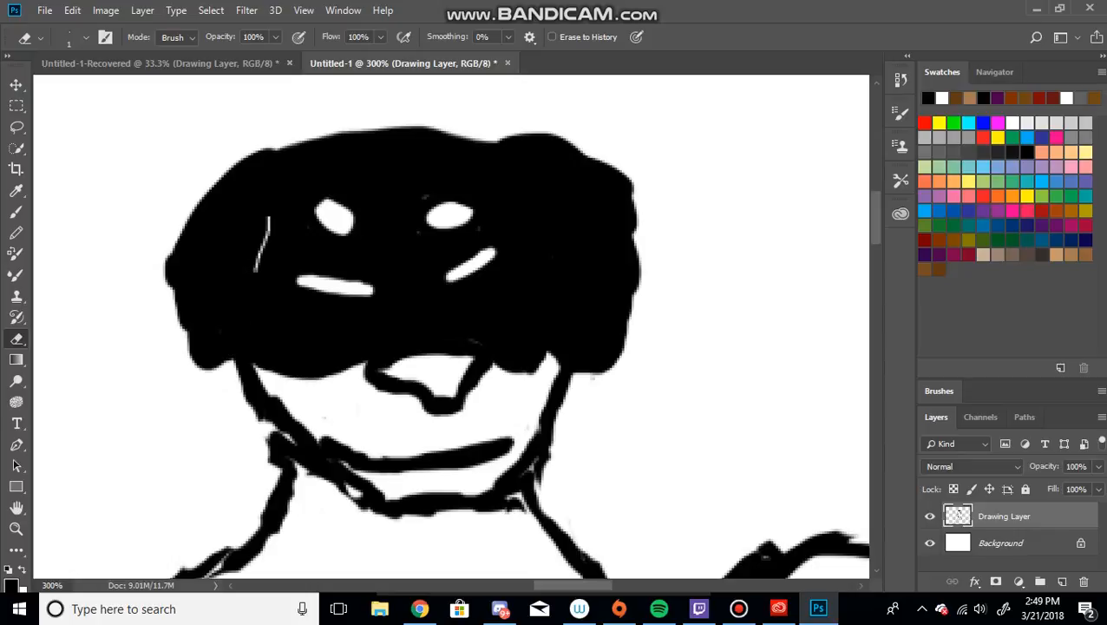
Erase thin lines along both sides of the head to separate the left and right ears.
drag(261, 235, 243, 373)
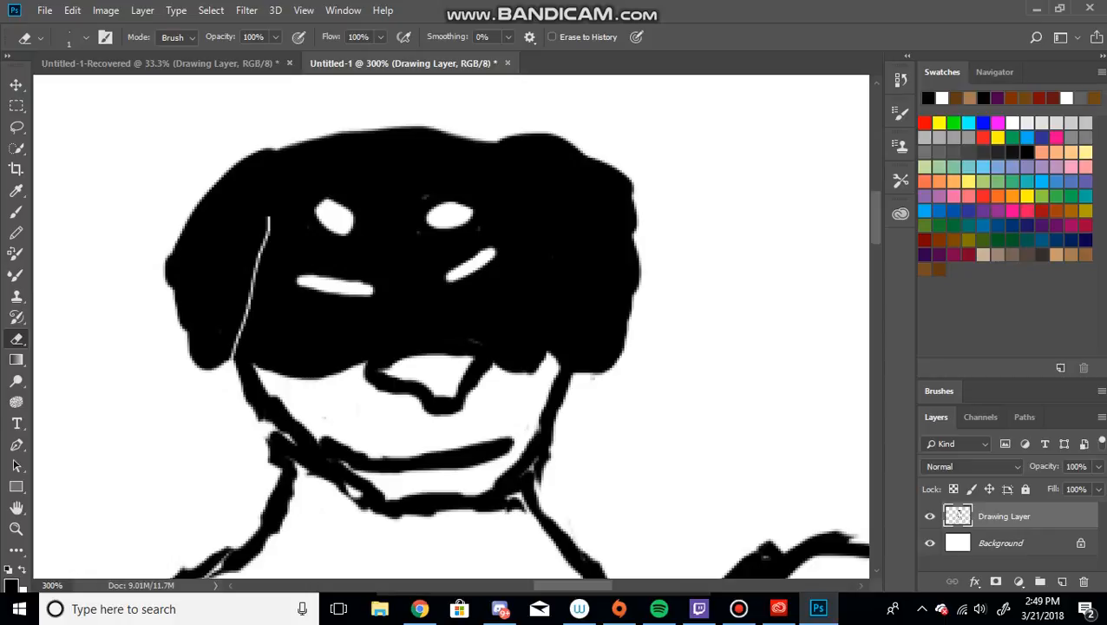
drag(511, 205, 527, 273)
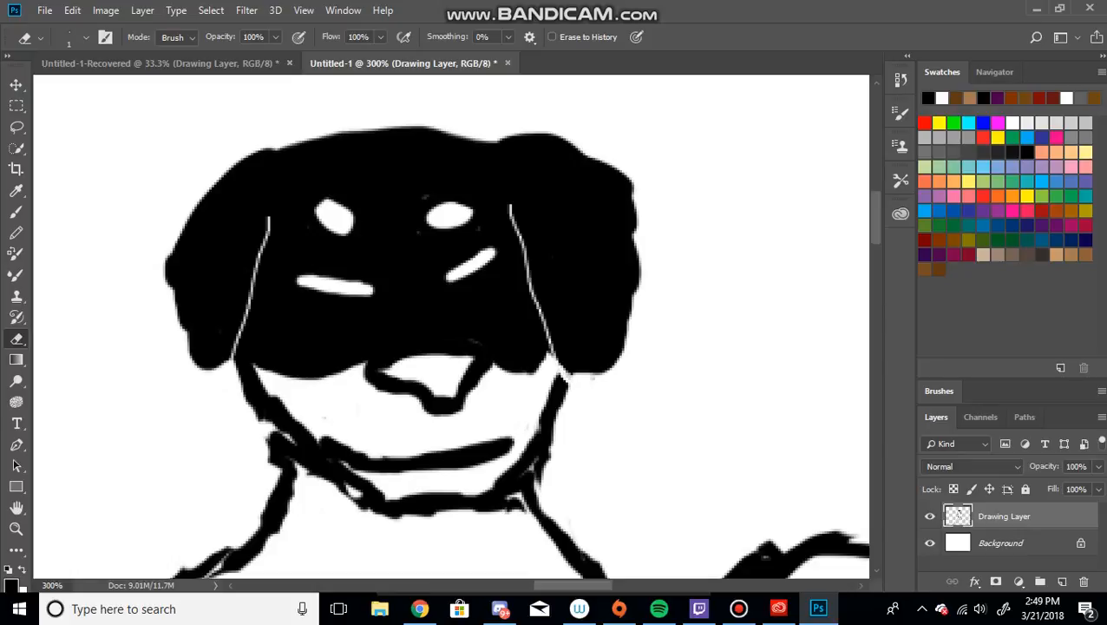
scroll(down, 3)
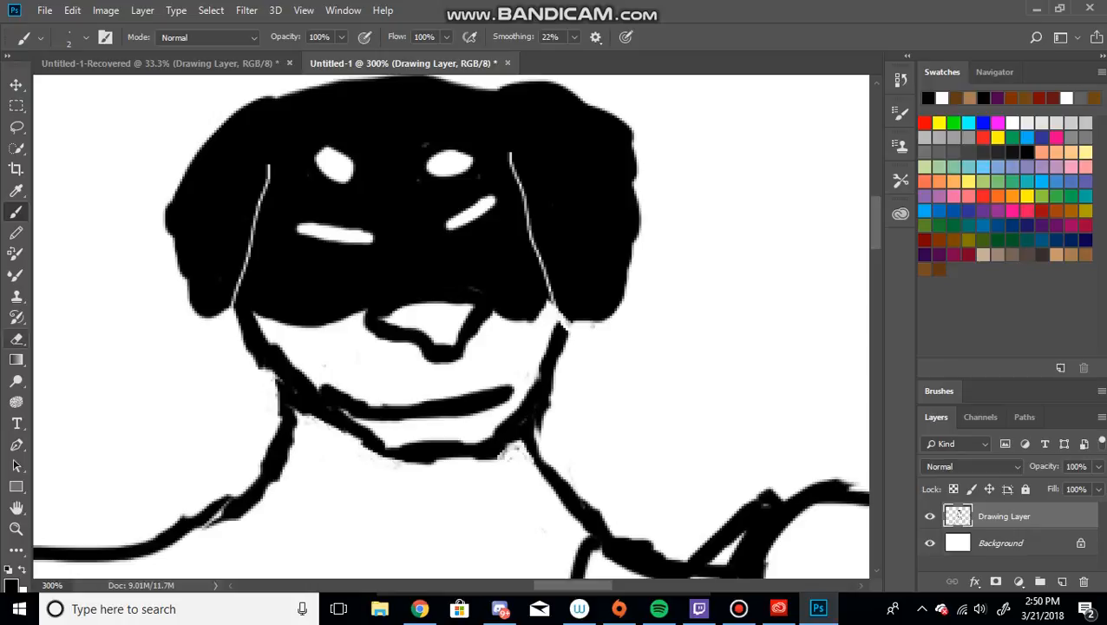
Erase the grey specks under the dog's chin and return to the Brush.
click(15, 339)
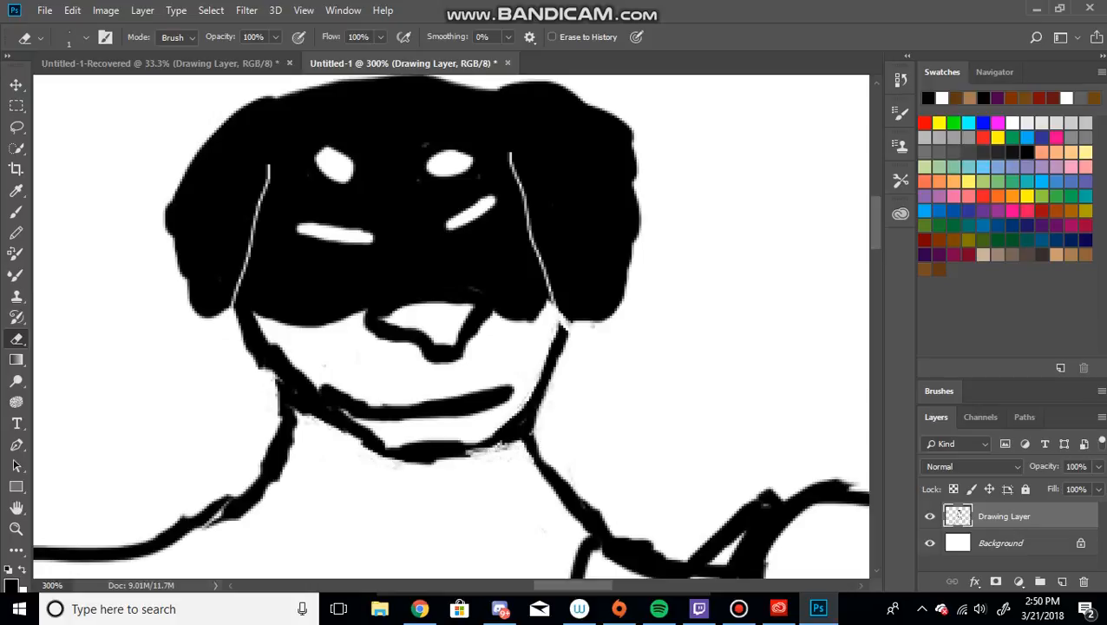
click(486, 456)
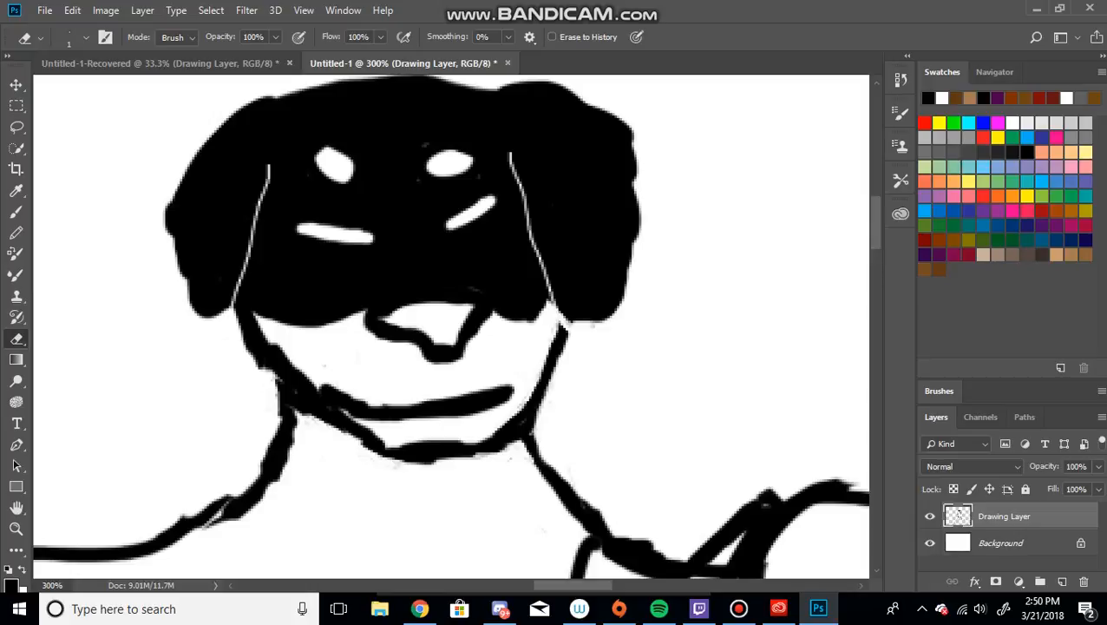
click(418, 458)
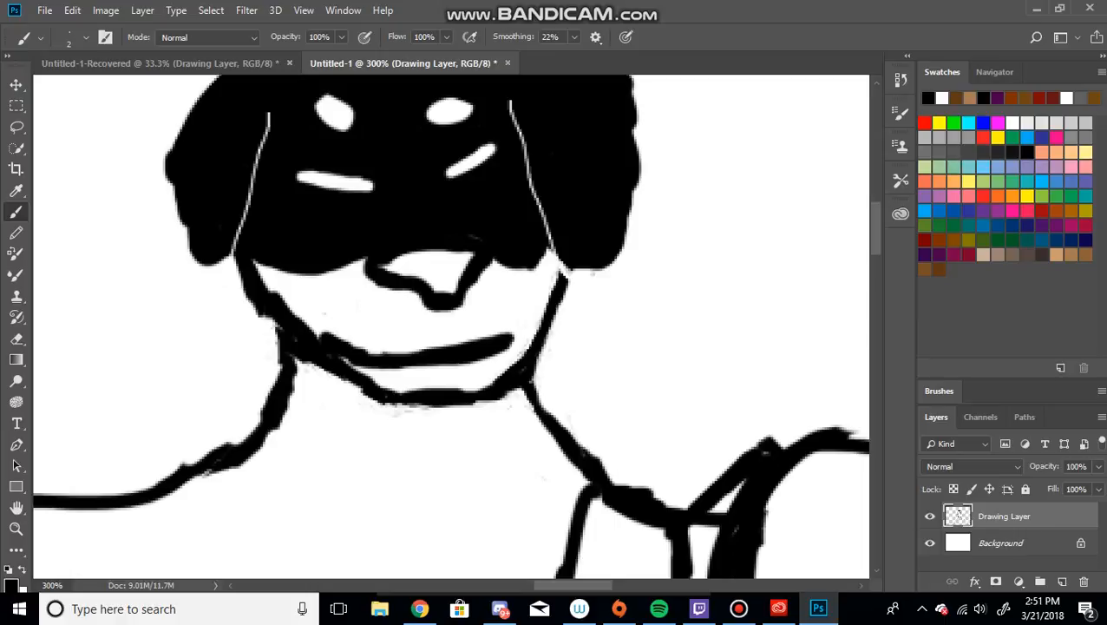
Ink thick black outlines along the arm and around its round robotic joint.
scroll(down, 3)
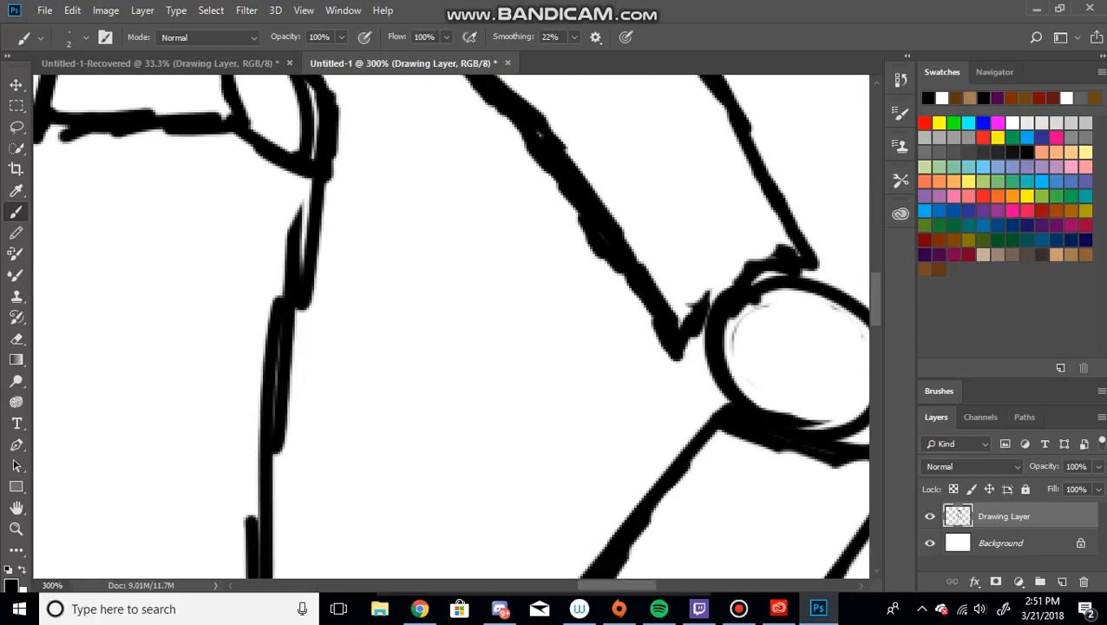
click(16, 338)
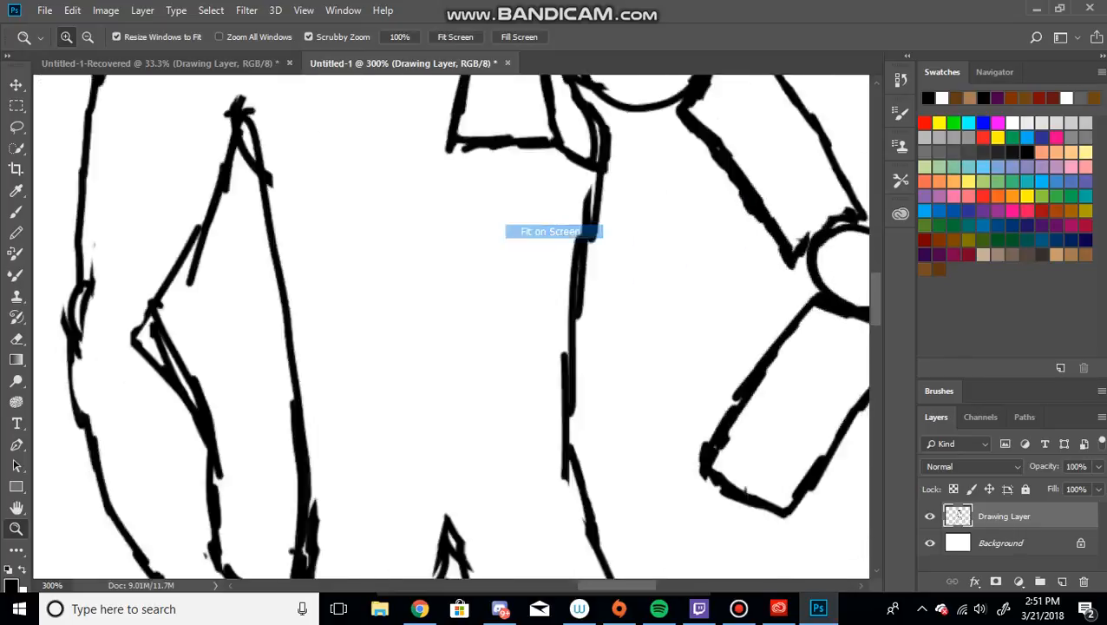
Zoom in on the robotic hand and erase the overshoot at its lower-left corner.
click(456, 37)
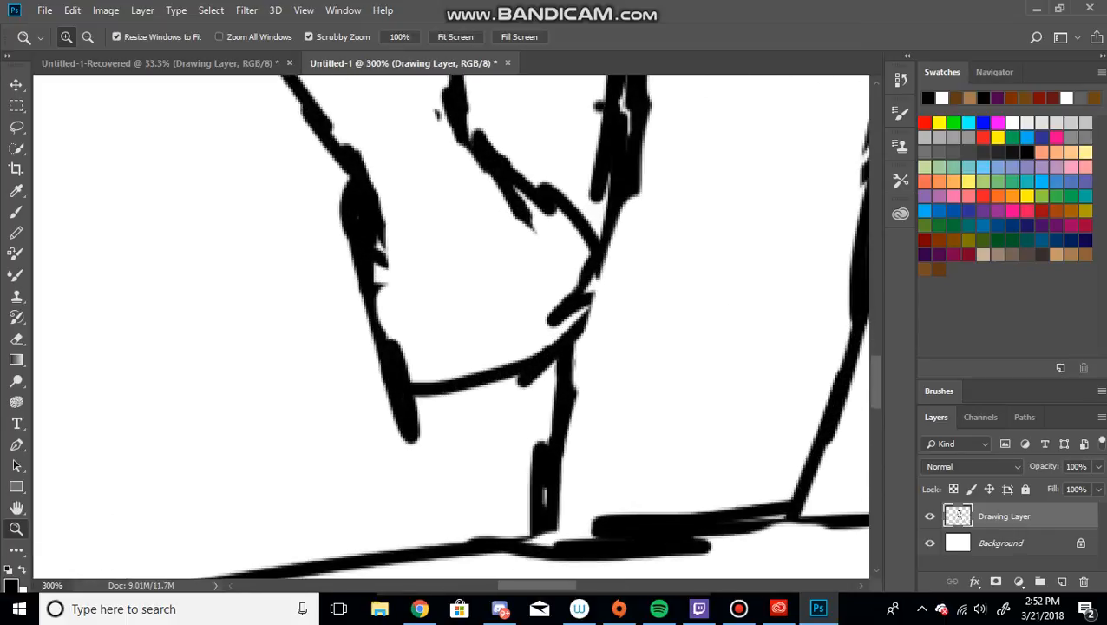
click(16, 338)
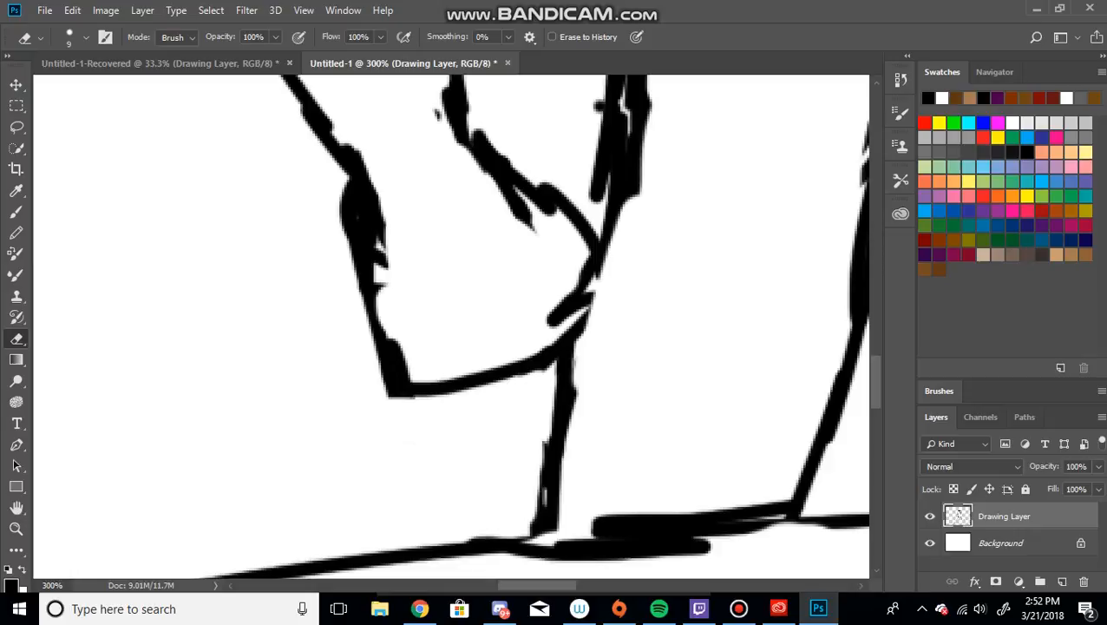
Redraw the hand's left outline as a smoother stroke and trim its corner blob.
click(559, 313)
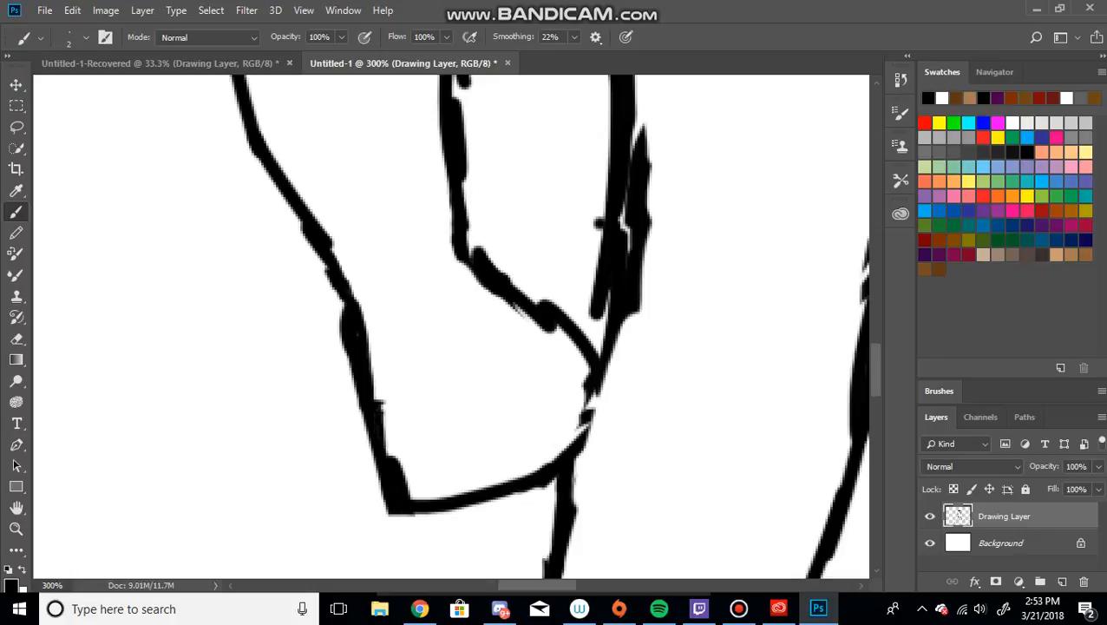
click(16, 338)
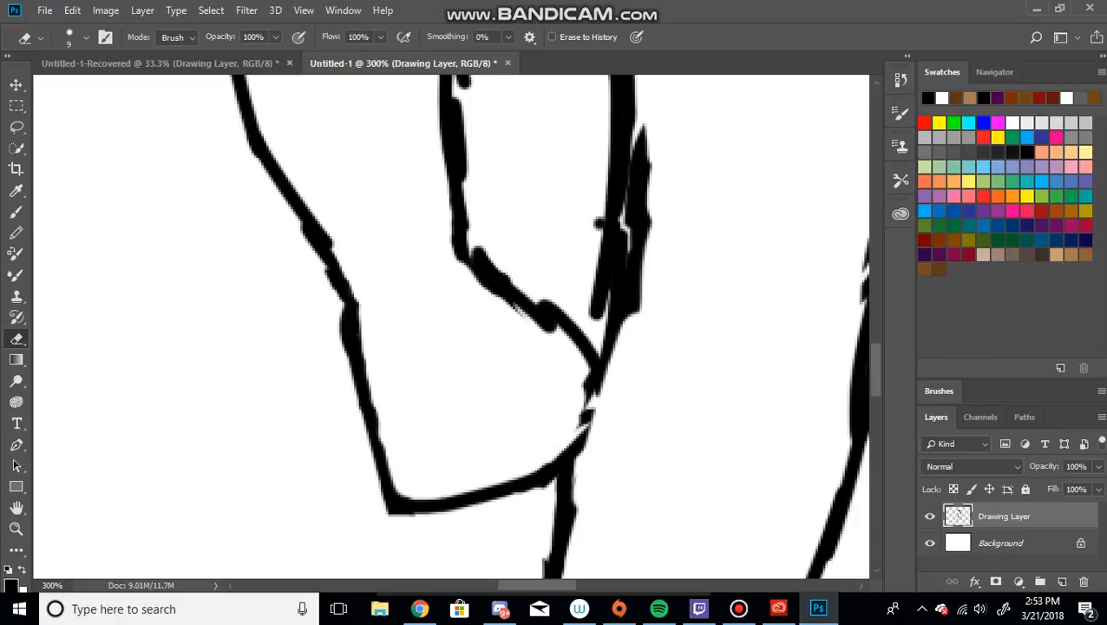
Paint thick arm and body outlines, adding a short joint stroke where hand lines meet.
click(538, 325)
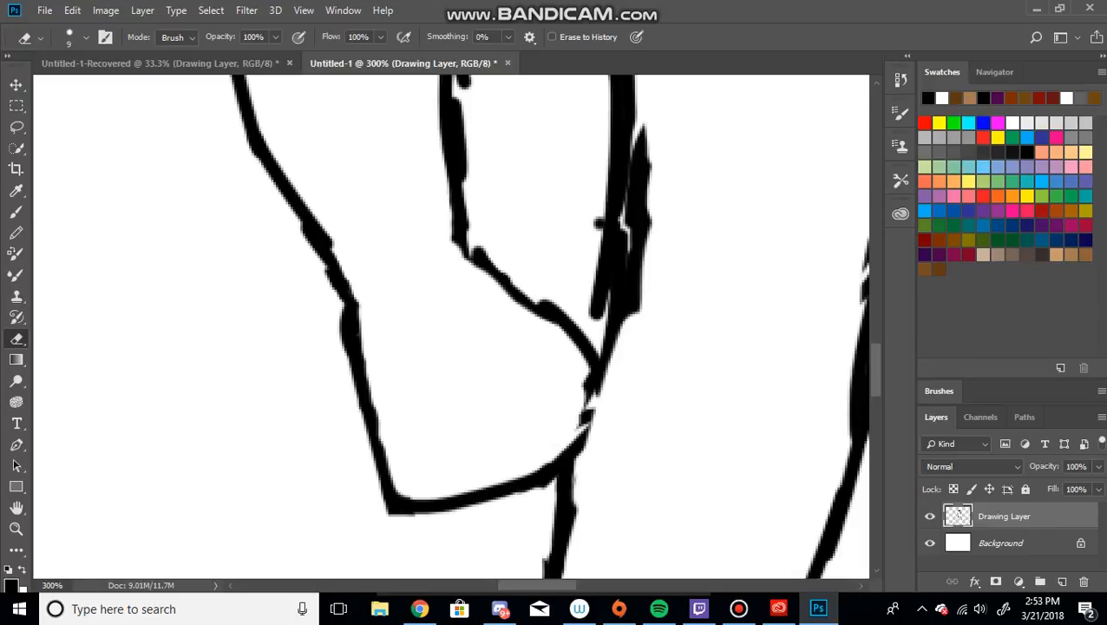
click(16, 211)
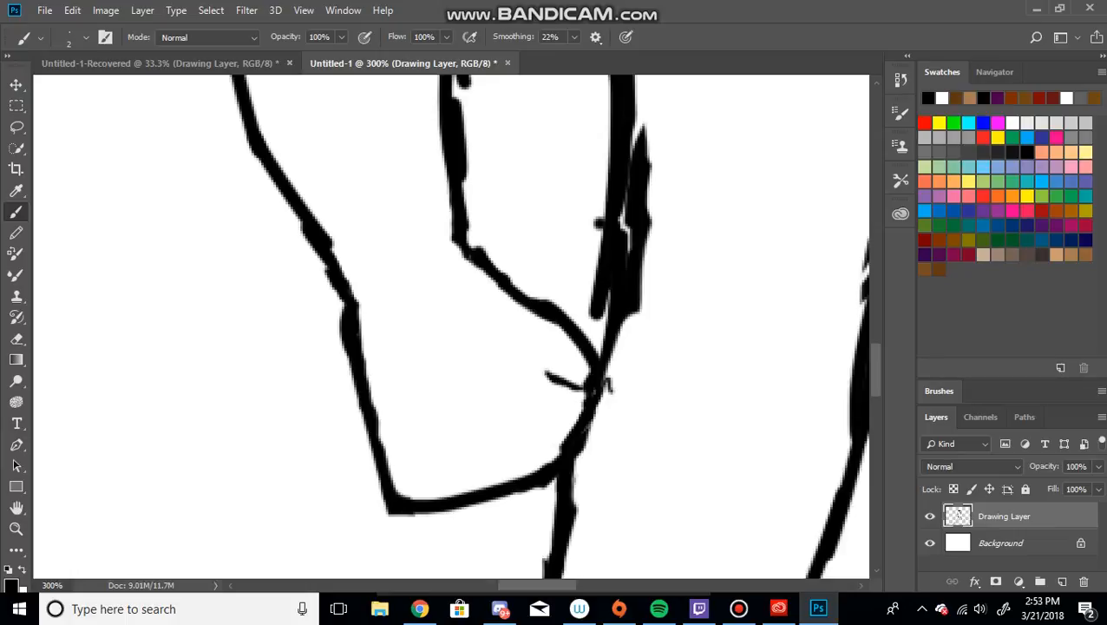
drag(572, 386, 547, 404)
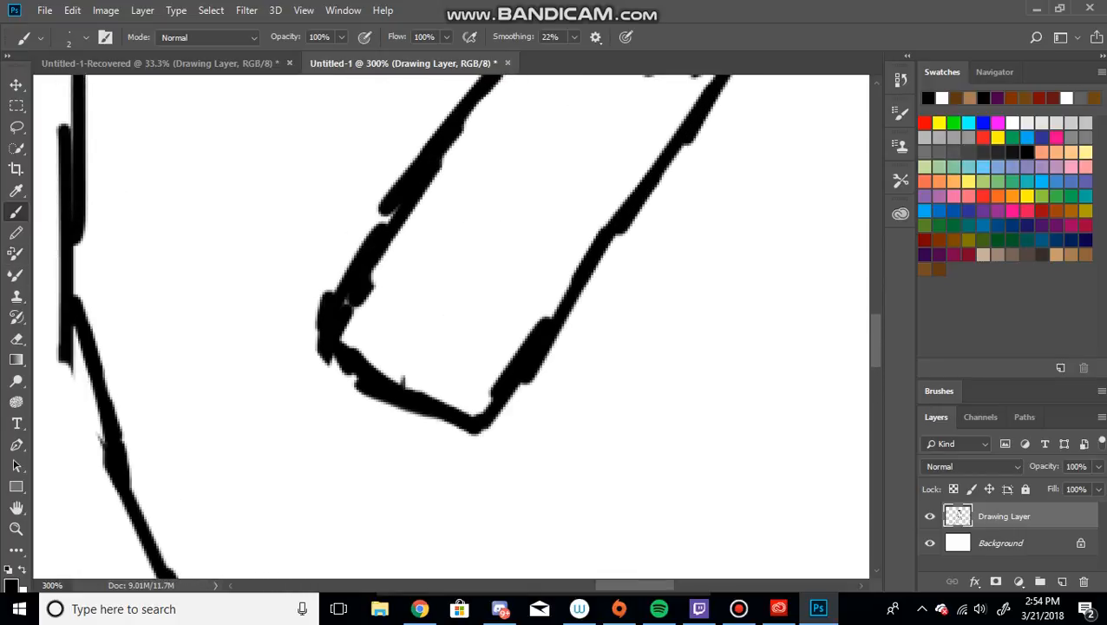
Sketch a looped circular joint, a square palm and round finger joints at the arm end.
drag(321, 356, 269, 404)
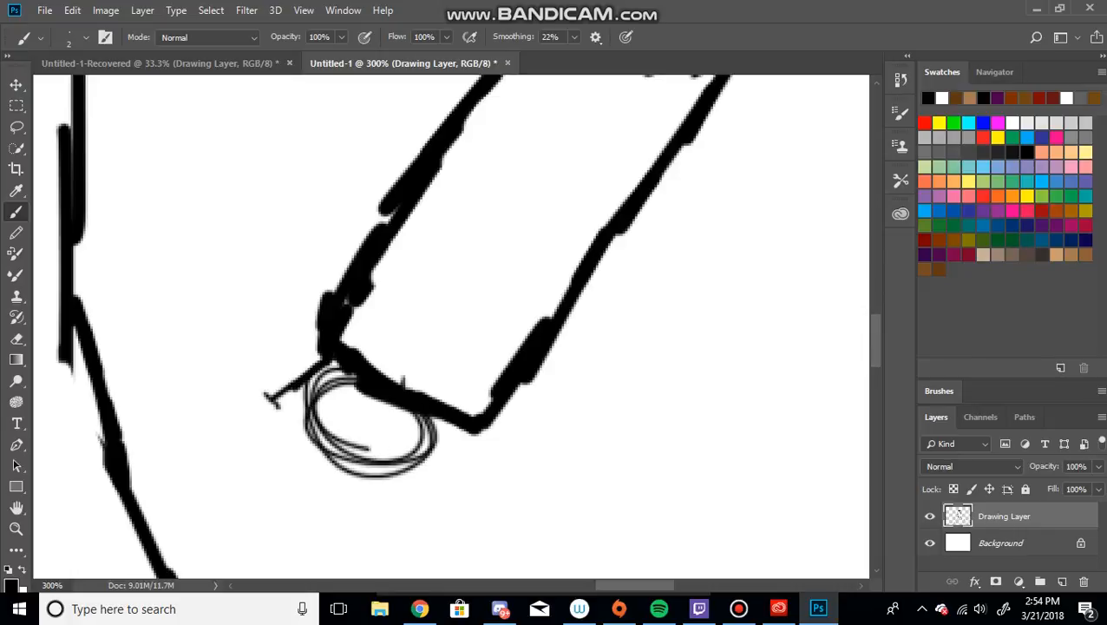
scroll(down, 3)
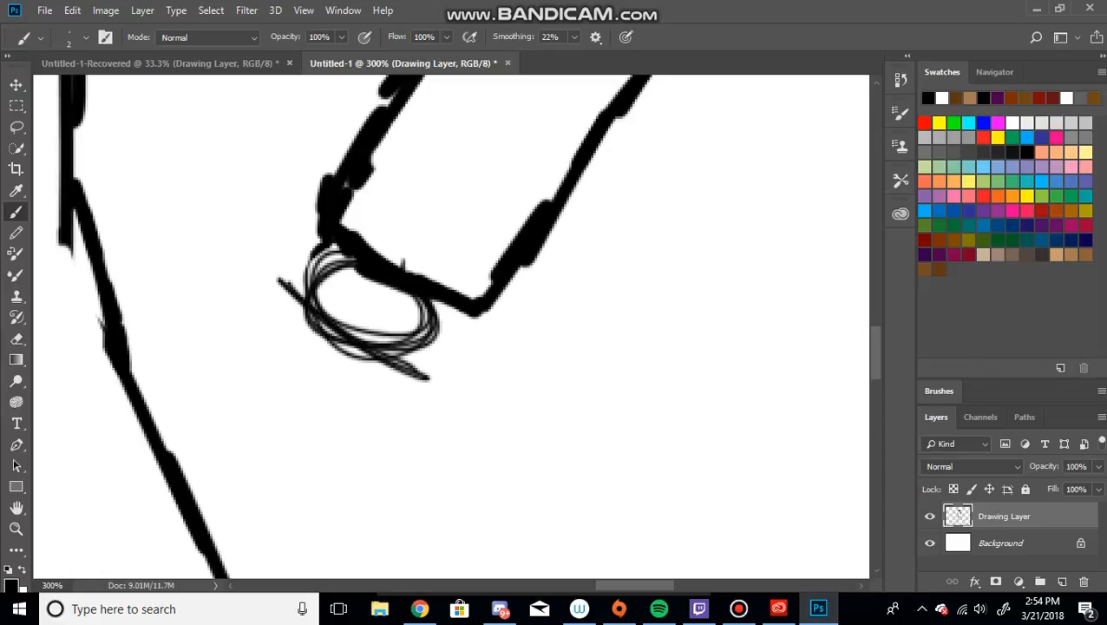
drag(425, 378, 313, 514)
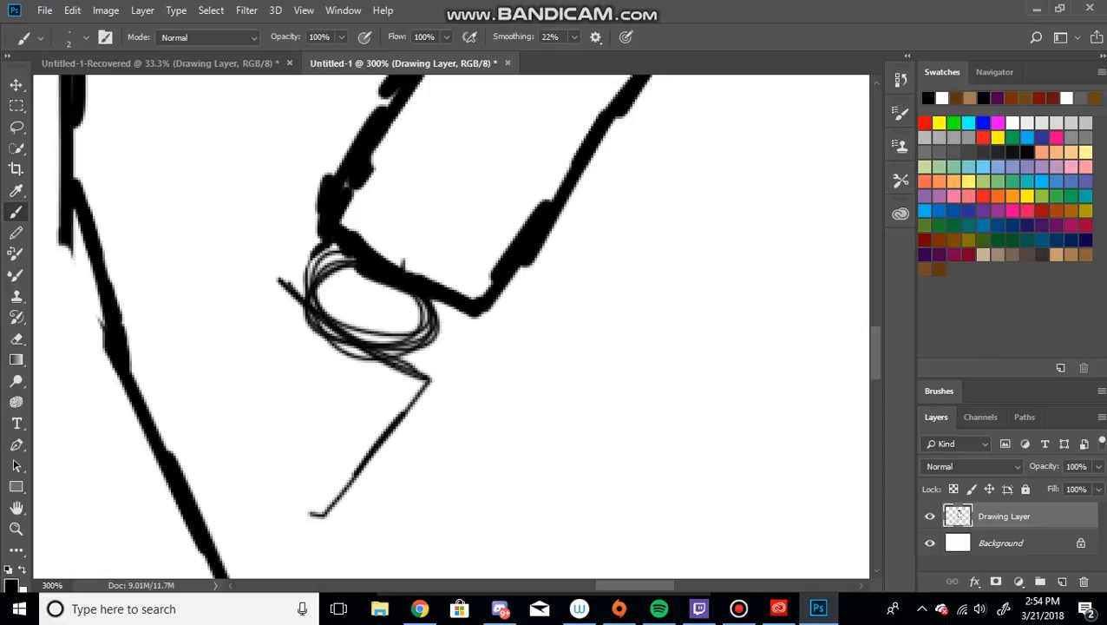
drag(182, 408, 321, 517)
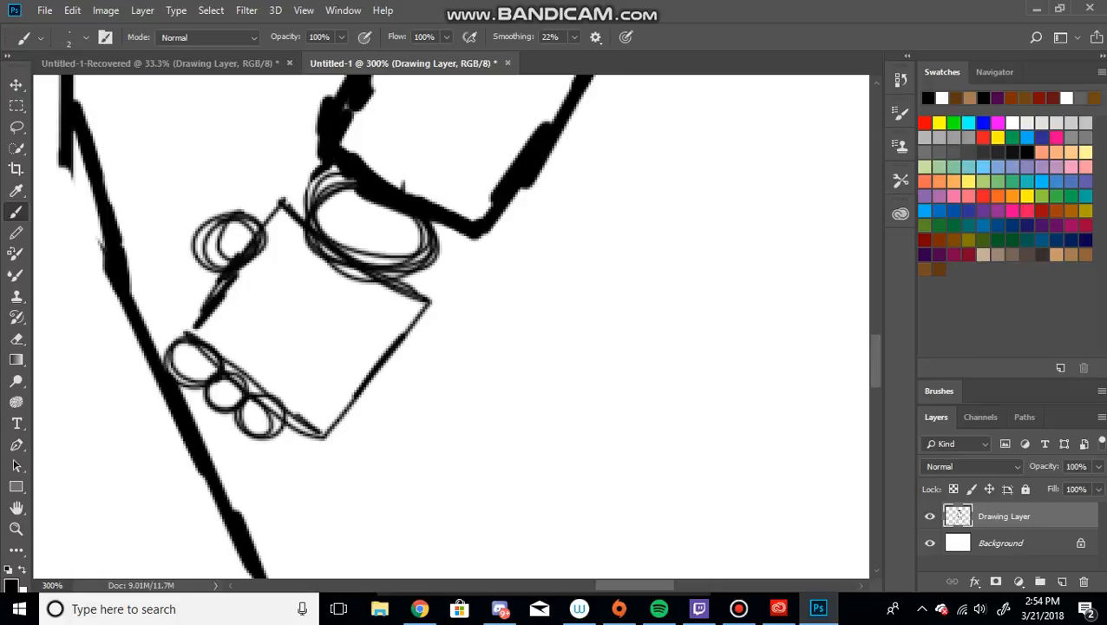
drag(278, 425, 299, 438)
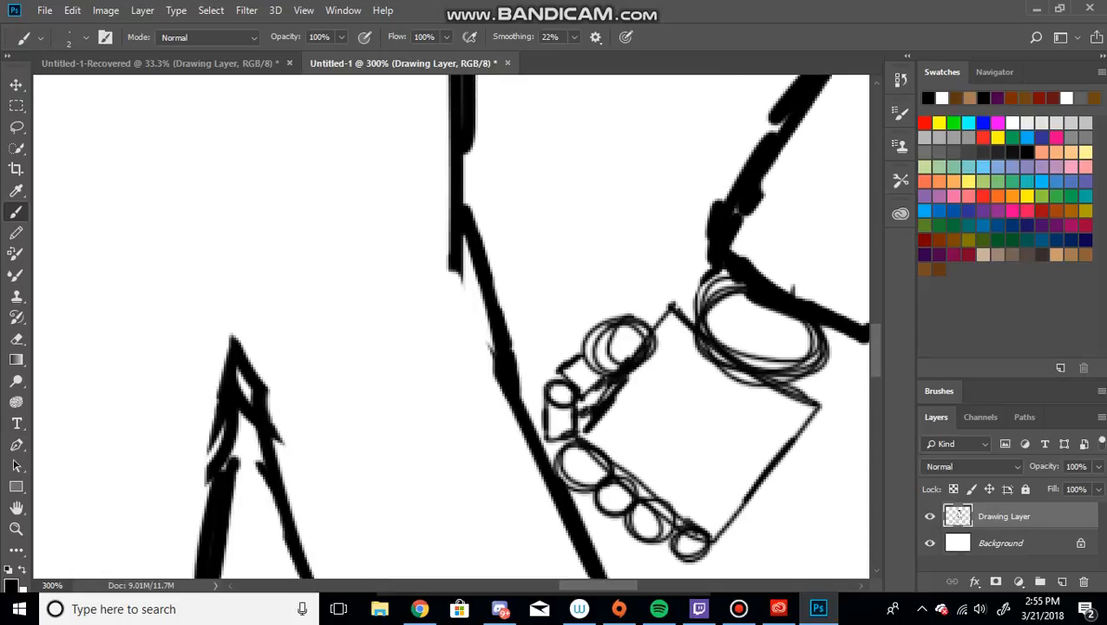
Reinforce the long limb outline with thick black strokes and a doubled inner edge.
click(16, 338)
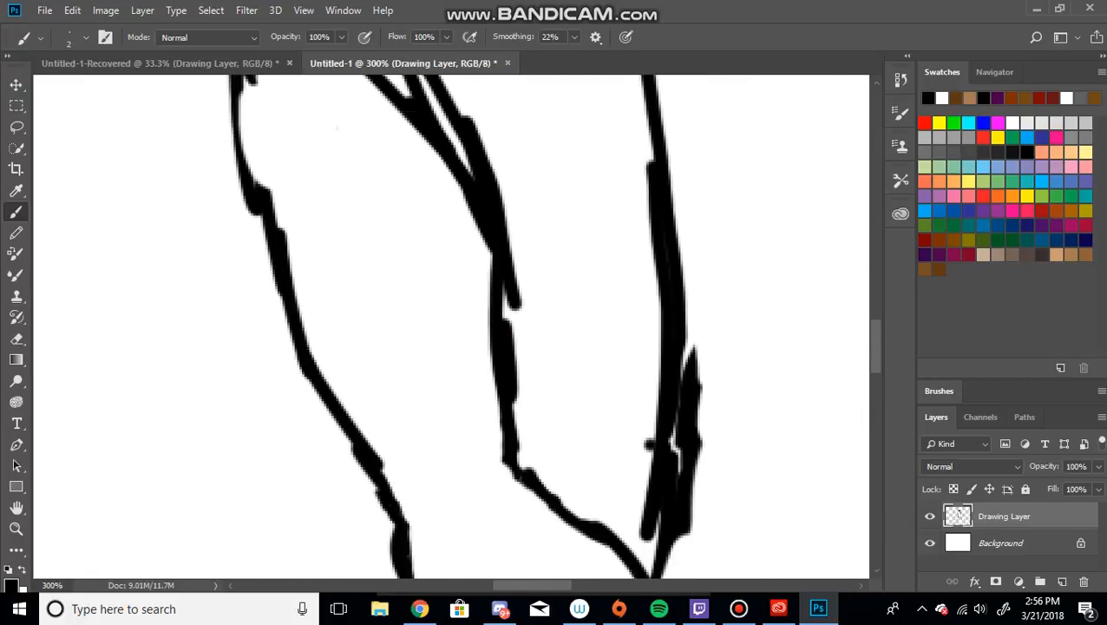
Redraw the left limb contour with thin strokes and erase its jagged bulge.
click(16, 338)
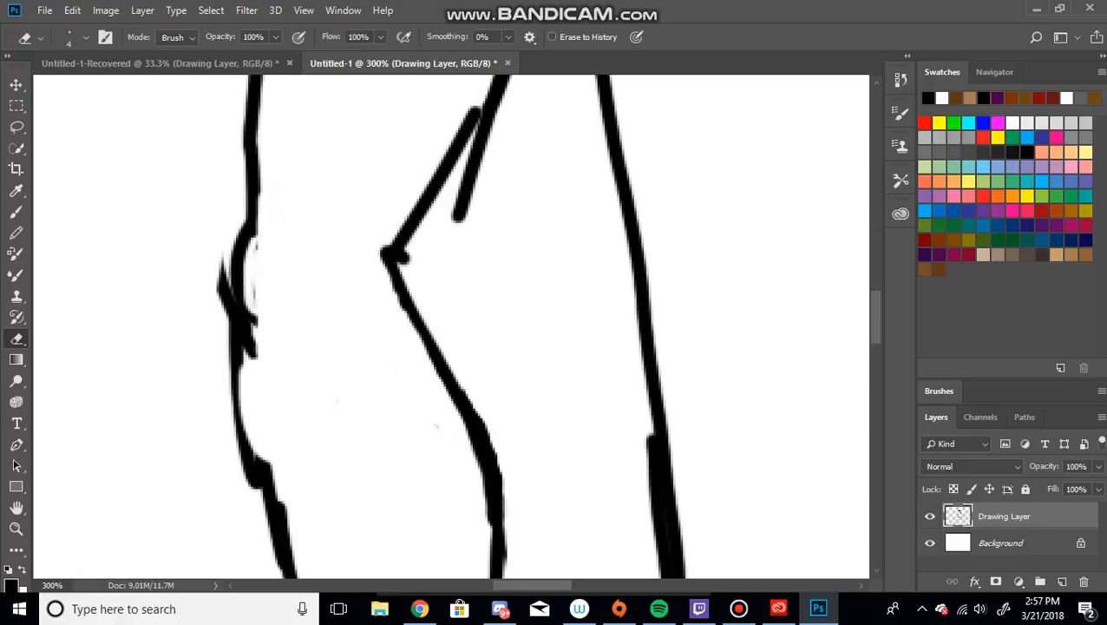
click(252, 330)
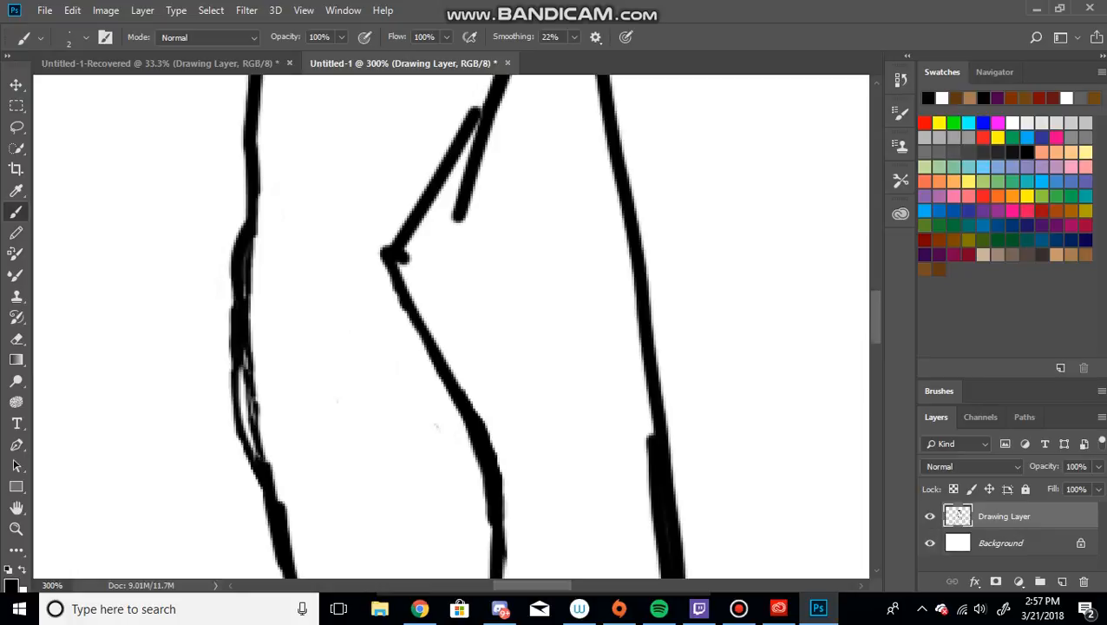
click(15, 339)
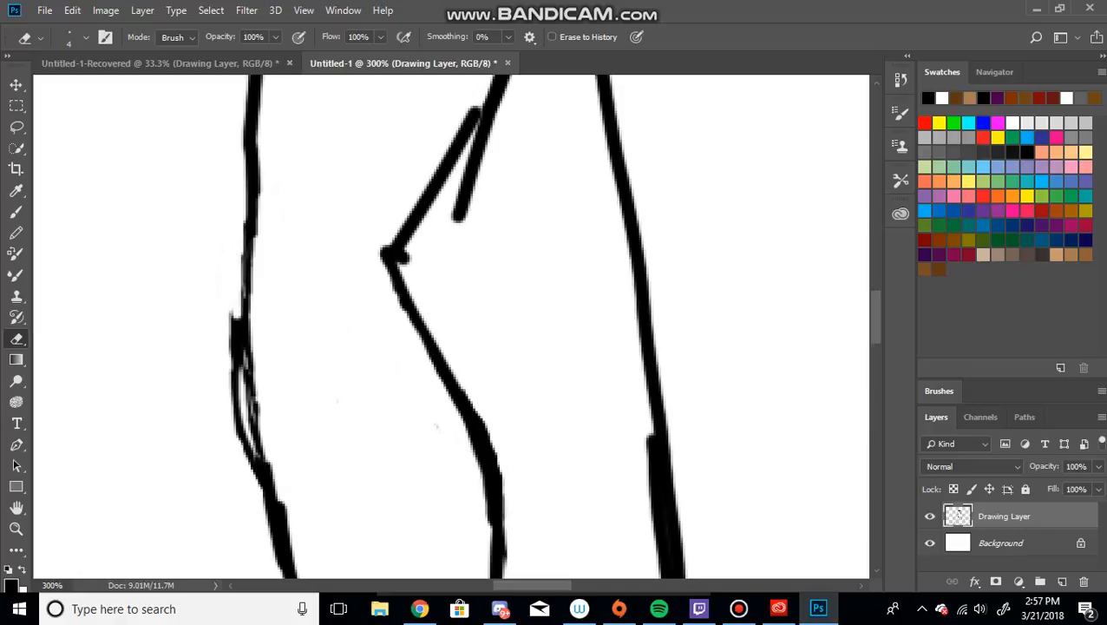
drag(246, 308, 241, 434)
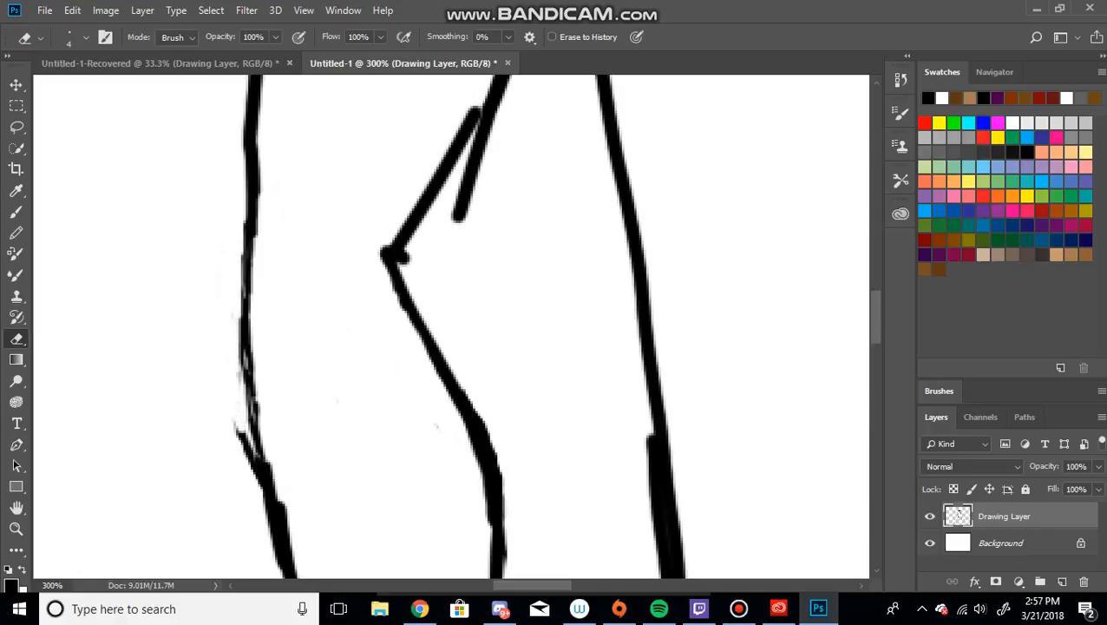
click(252, 456)
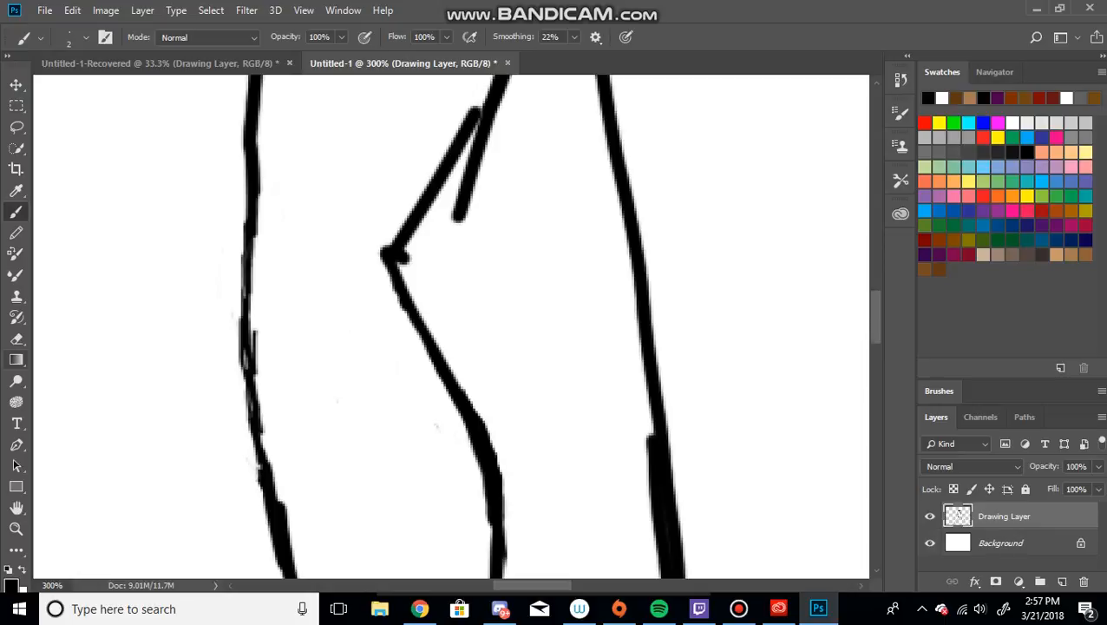
Erase the lumpy bulge on the upper body outline's left edge into a slimmer stroke.
click(16, 339)
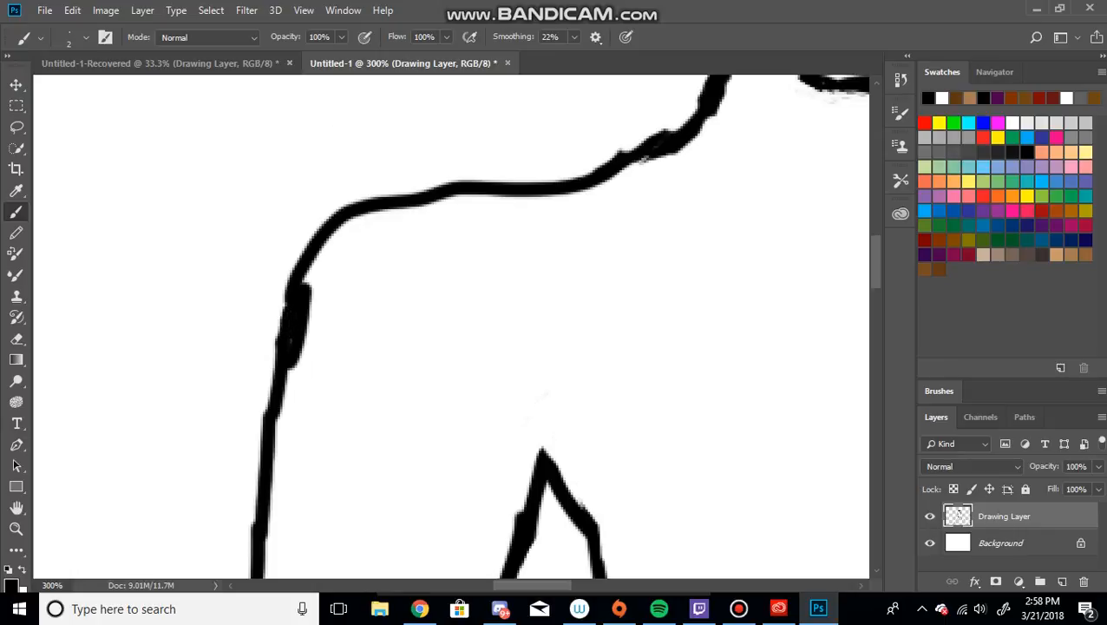
click(16, 339)
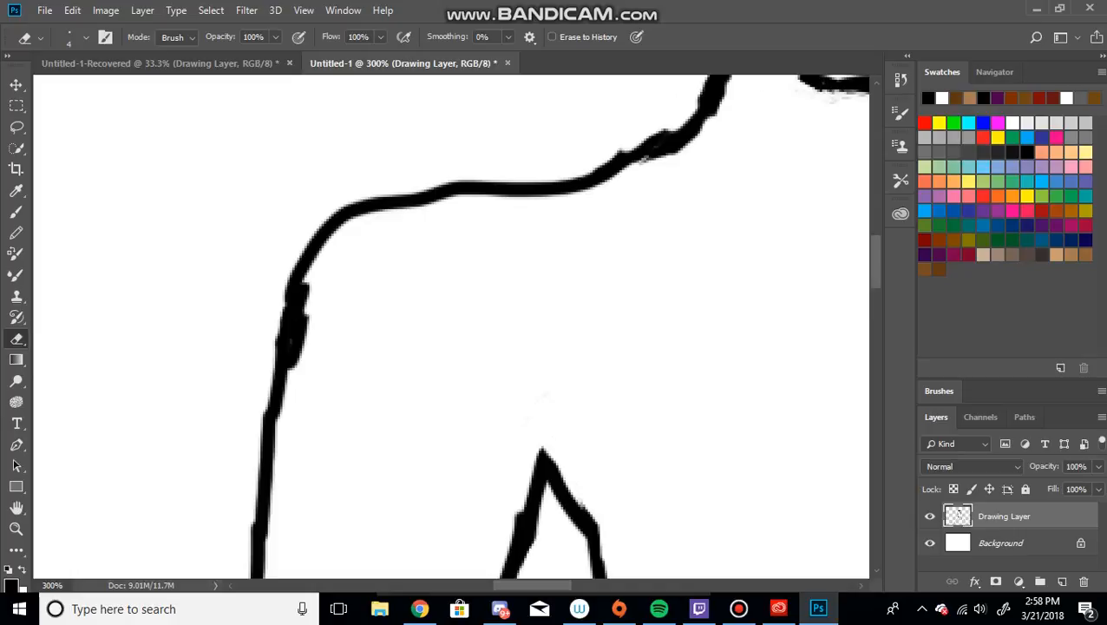
click(295, 338)
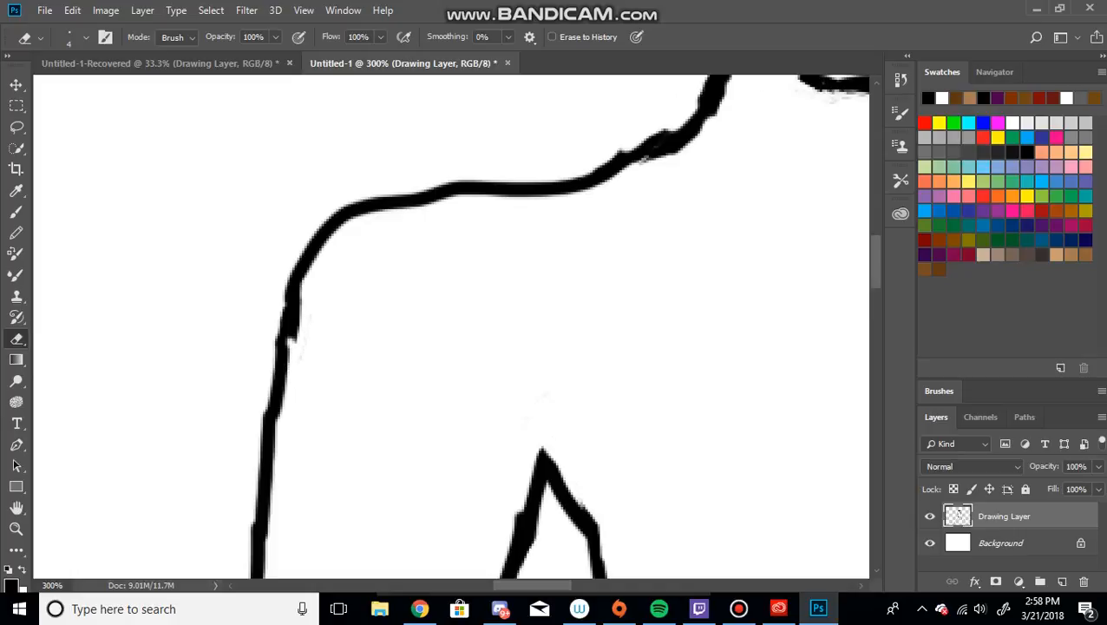